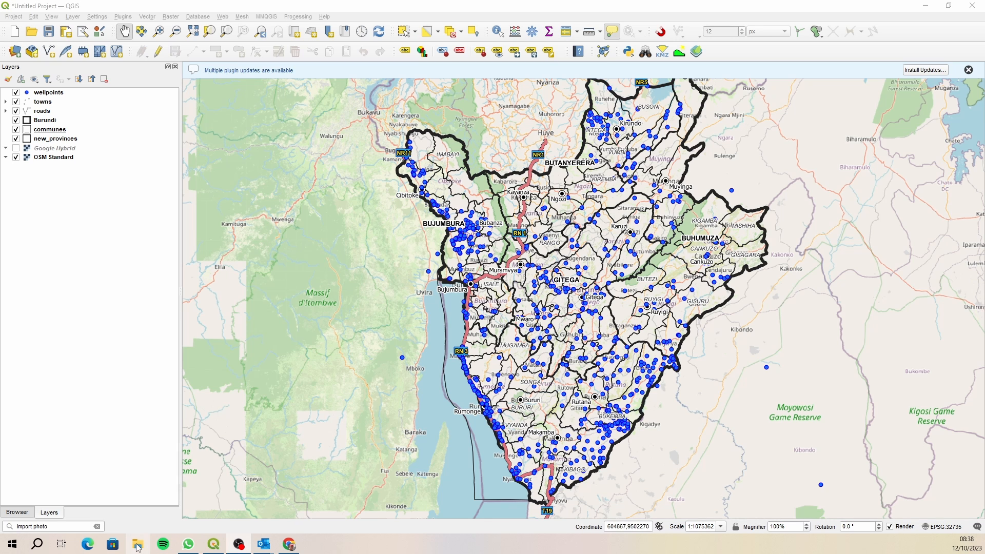
- Switch to the File Explorer window showing the pump test project folder
left_click(136, 543)
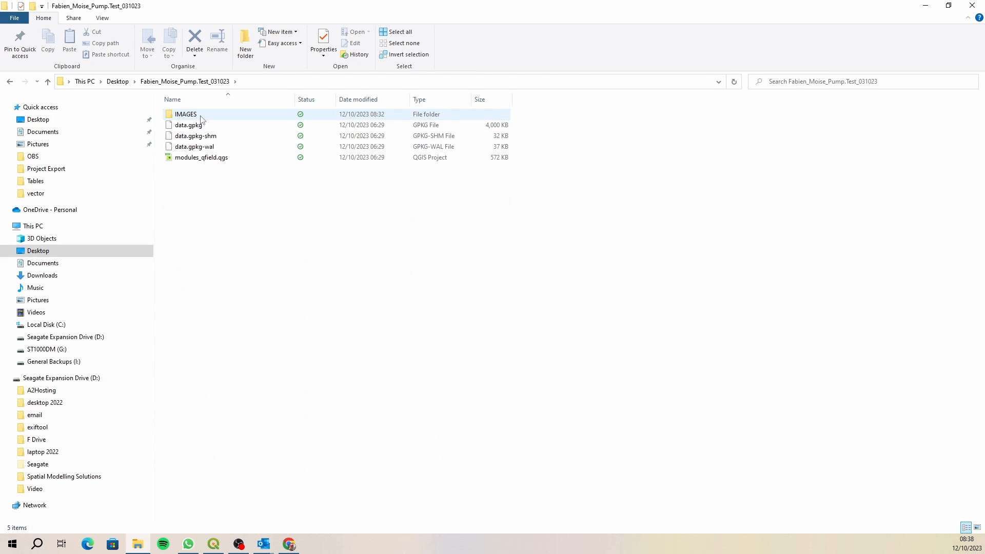
- Open IMAGES and check the first photo's Details for GPS latitude, longitude and altitude
double_click(184, 114)
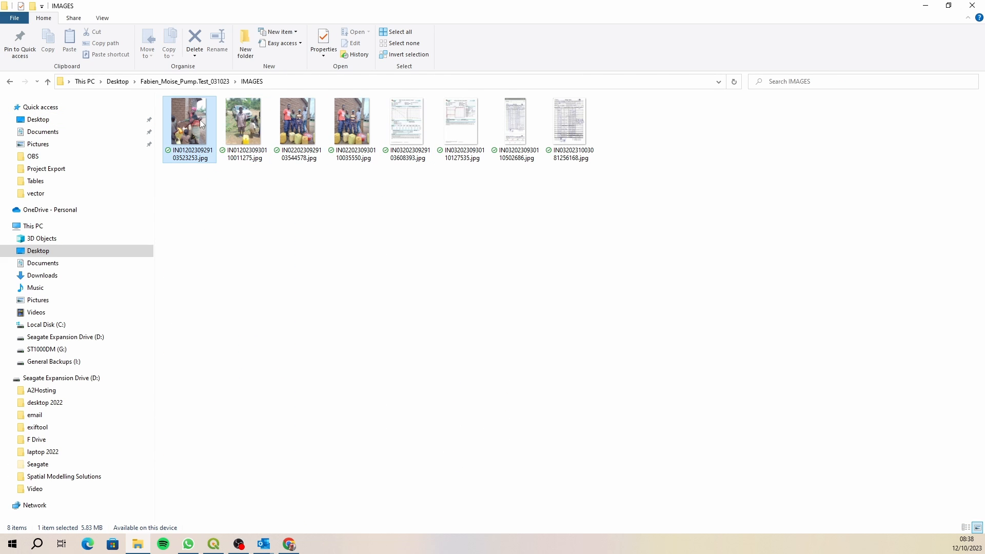
right_click(190, 123)
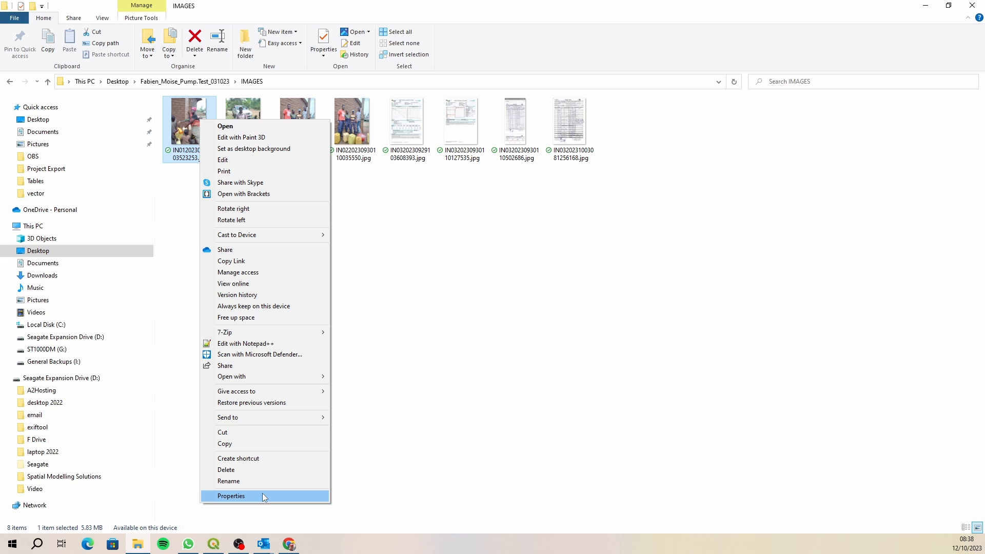
left_click(232, 495)
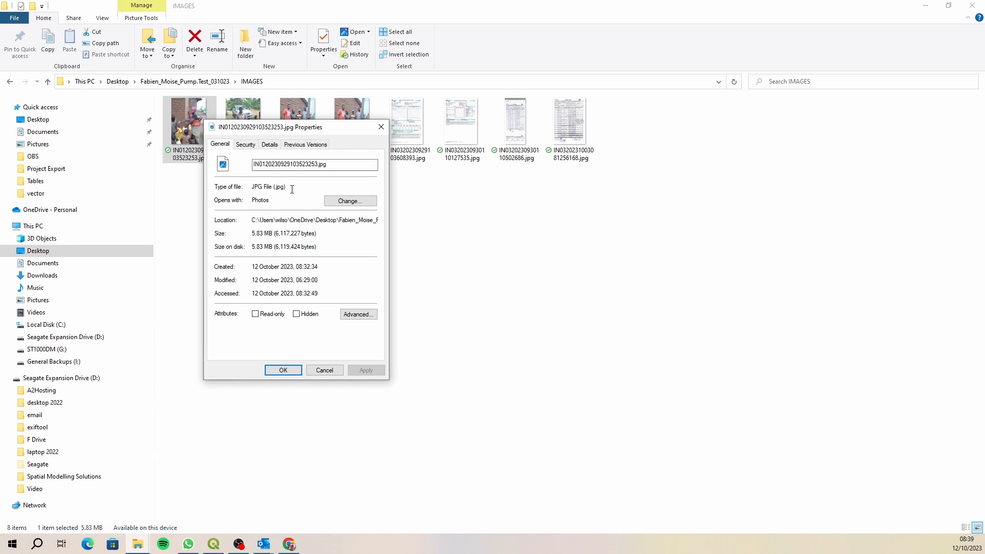
left_click(268, 145)
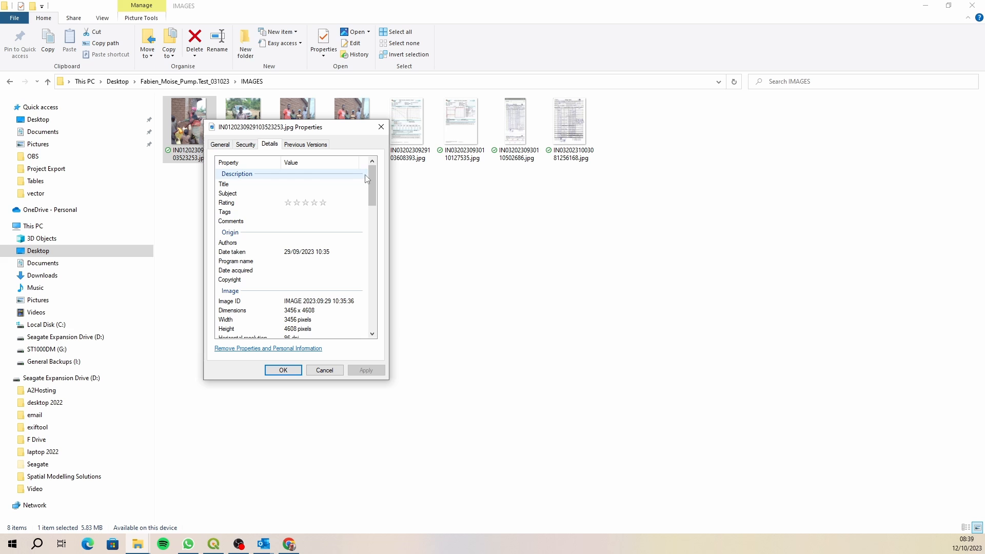
scroll("down", 3)
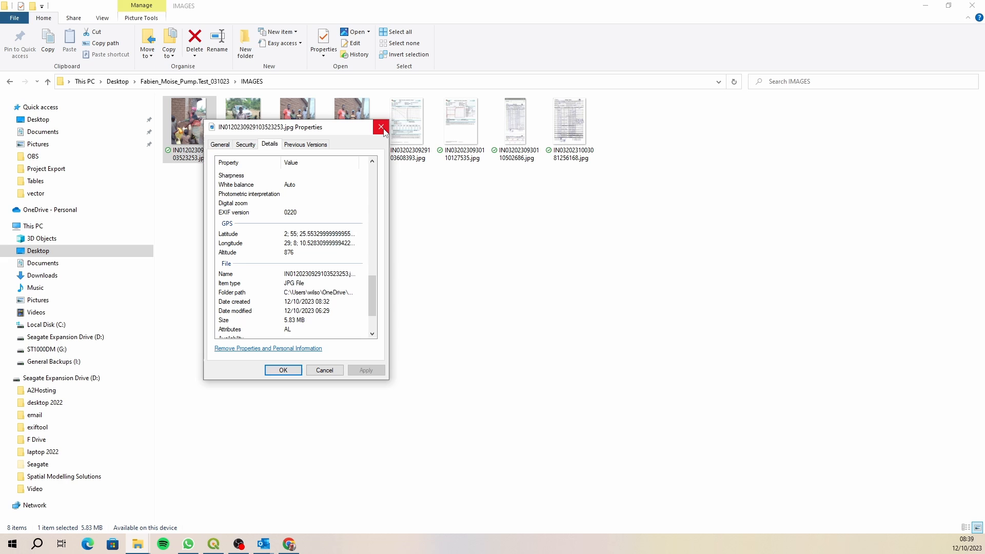
left_click(380, 127)
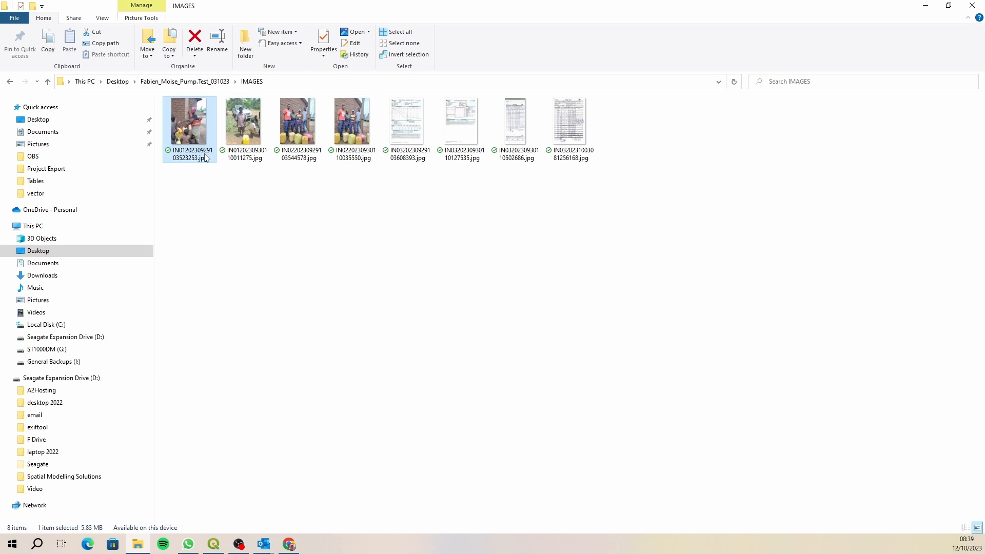
mouse_move(422, 203)
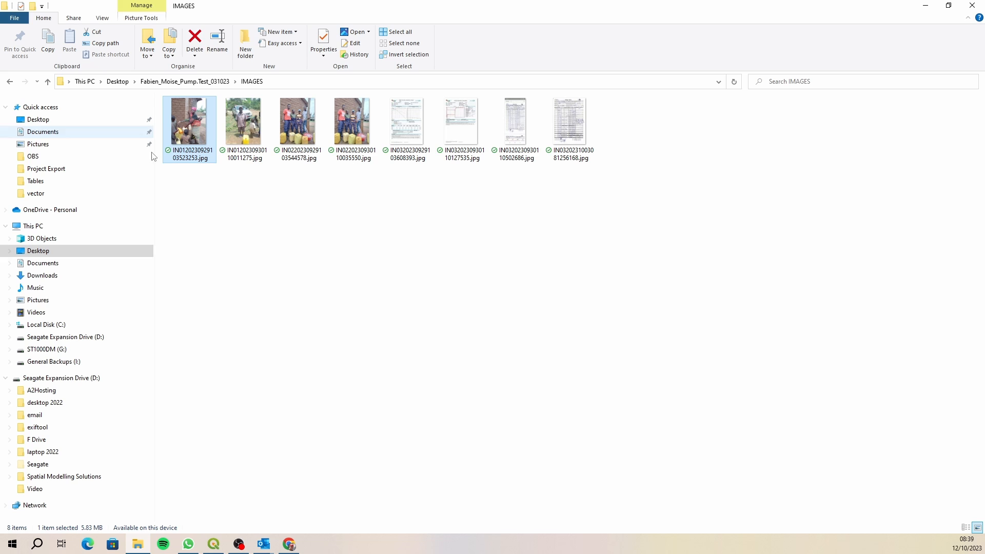
mouse_move(553, 244)
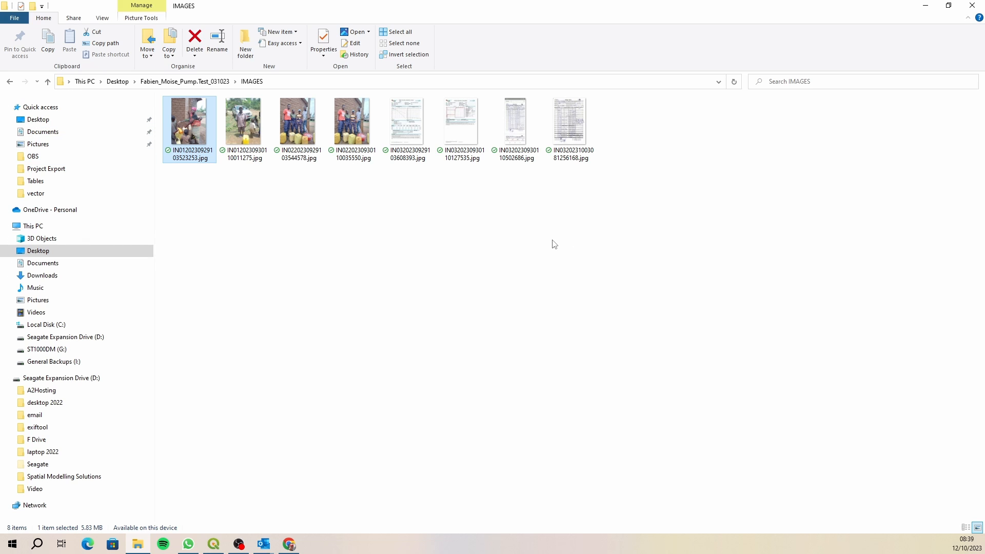
mouse_move(903, 59)
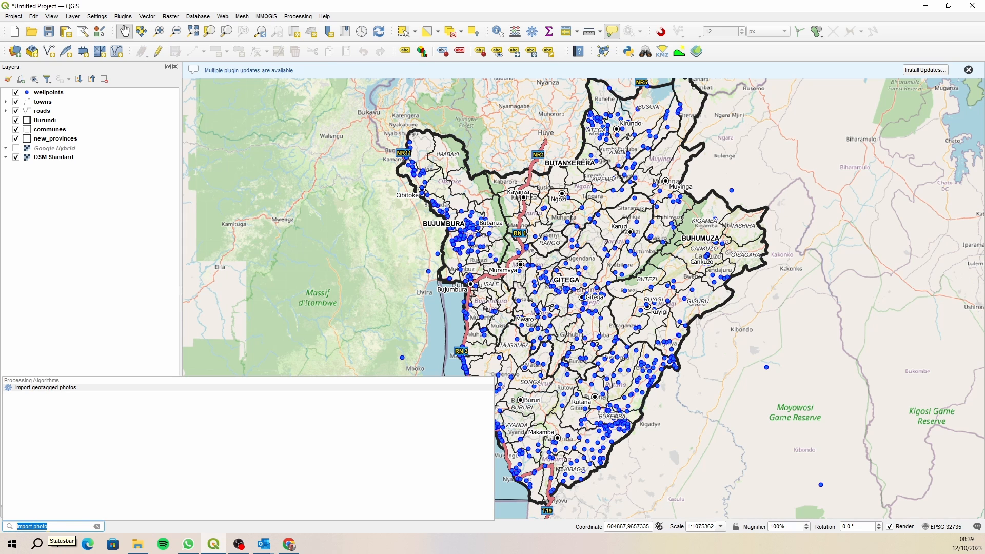
- Launch Import geotagged photos and set IMAGES as its input folder
double_click(44, 388)
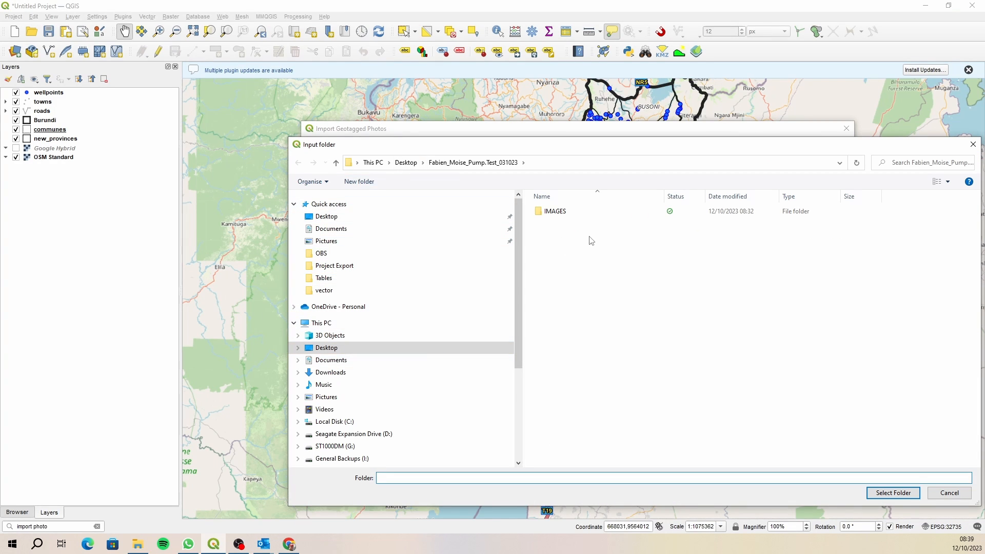
left_click(554, 211)
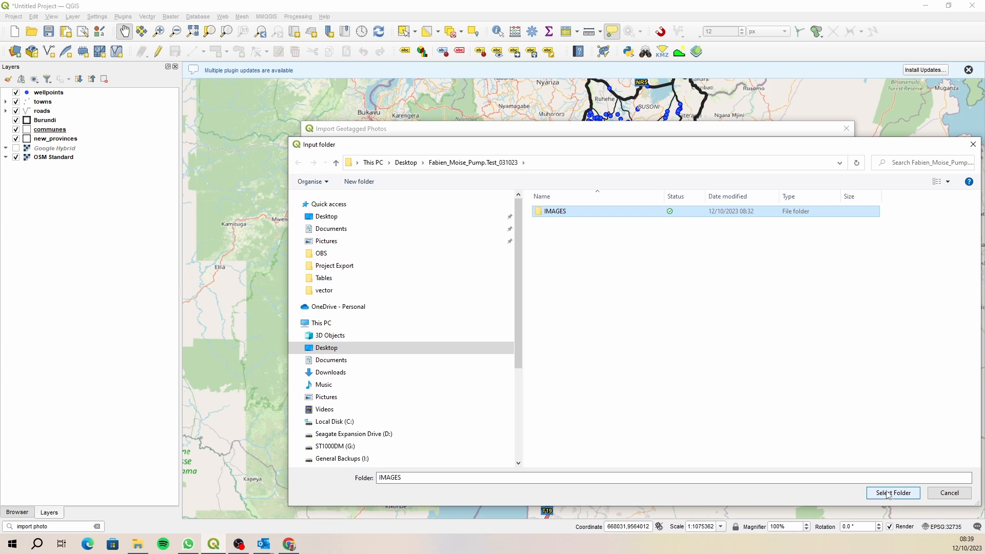
left_click(892, 492)
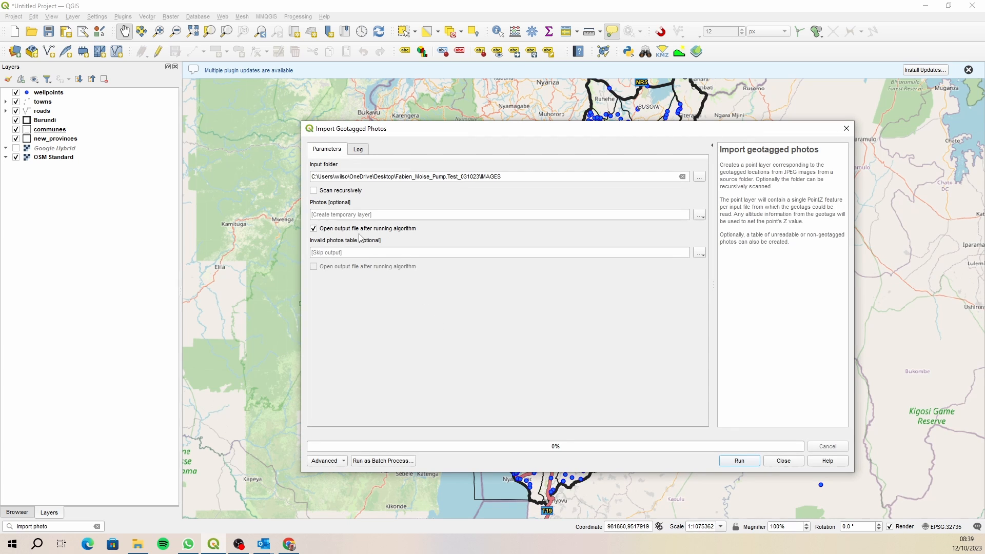
mouse_move(386, 214)
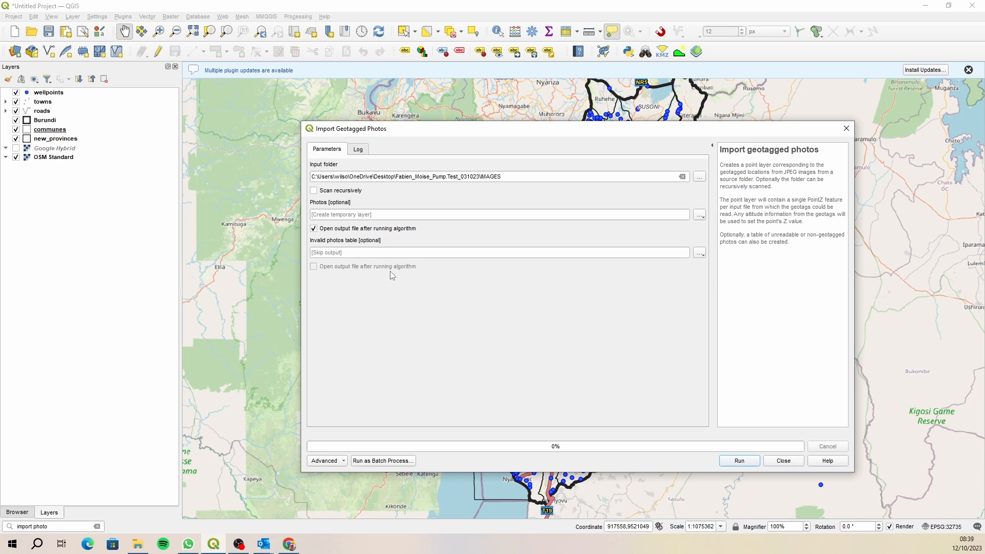
mouse_move(727, 456)
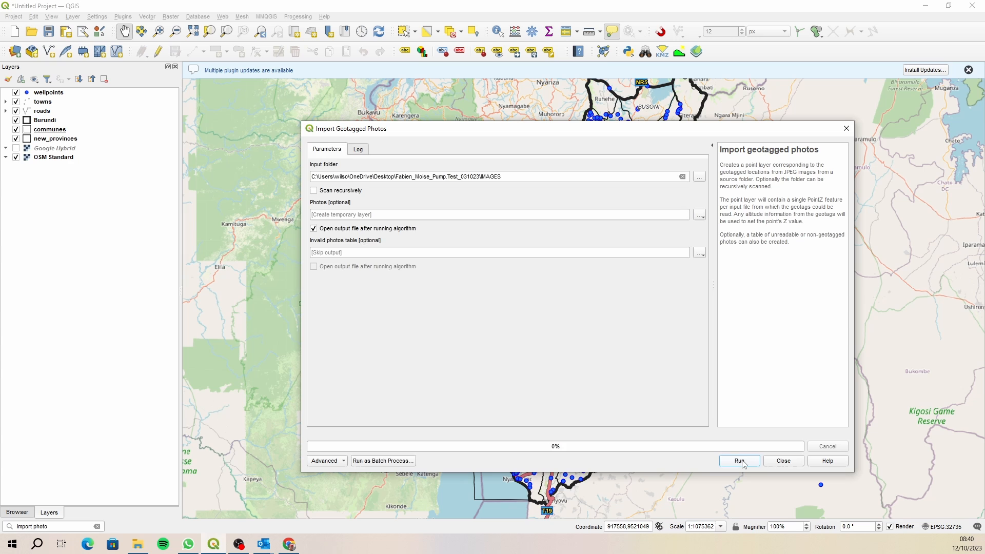
- Run the photo import to create the Photos layer, then close the tool
left_click(739, 461)
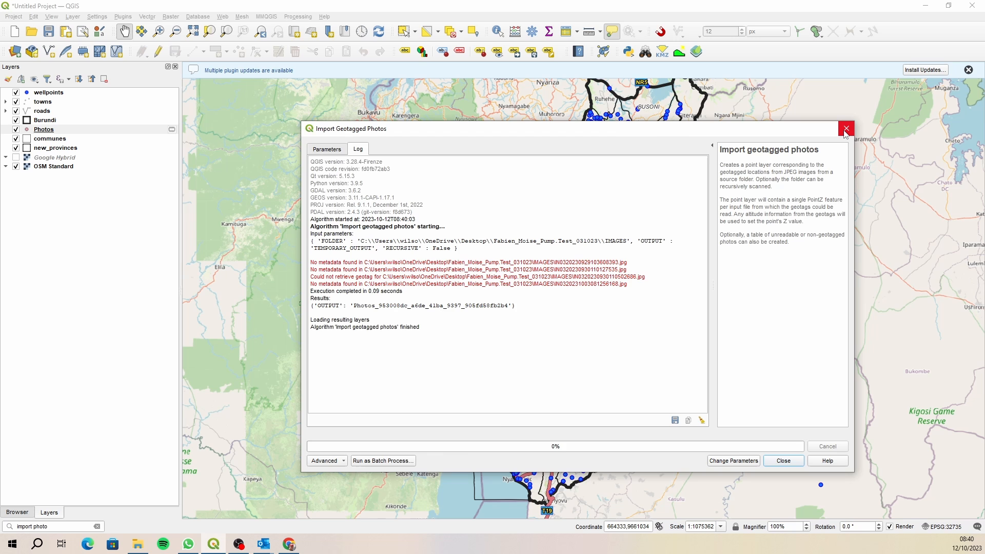
left_click(846, 128)
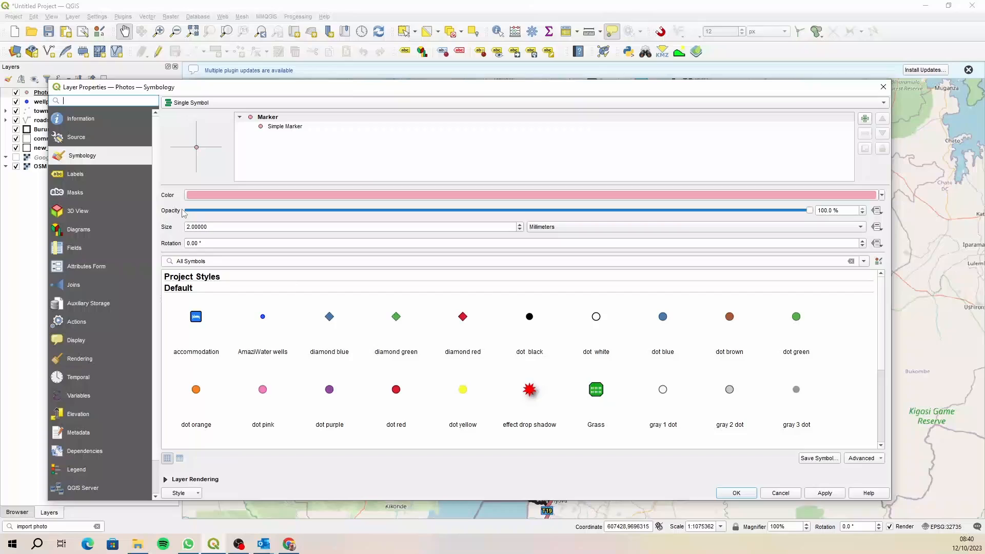
- Apply the 'diamond red' marker symbol at 4.4 mm to the Photos layer
left_click(285, 126)
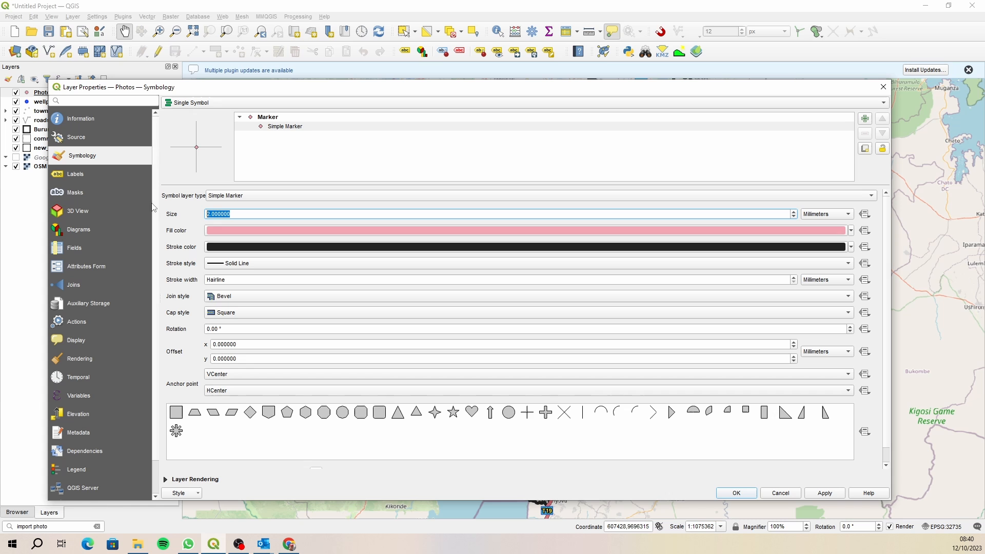
left_click(268, 117)
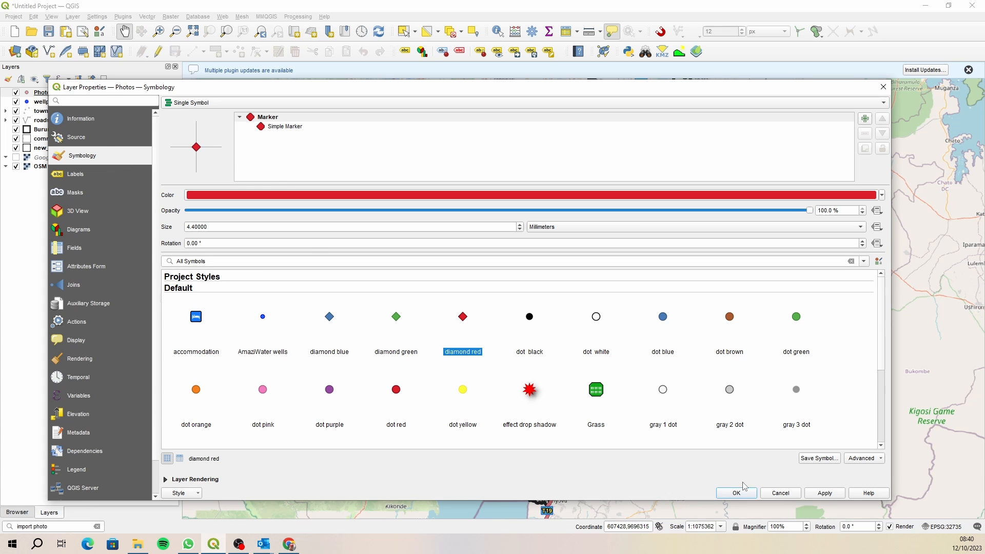
left_click(735, 492)
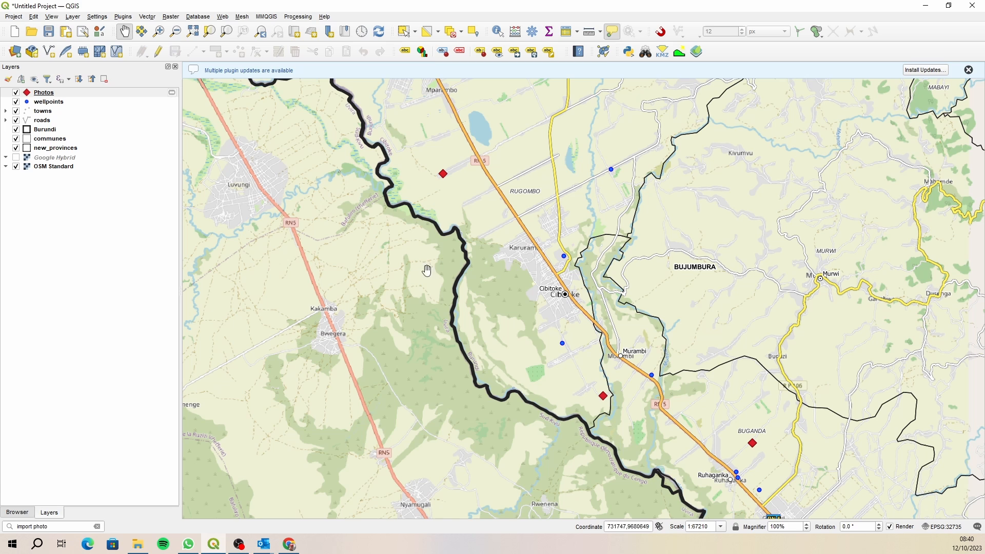
mouse_move(157, 81)
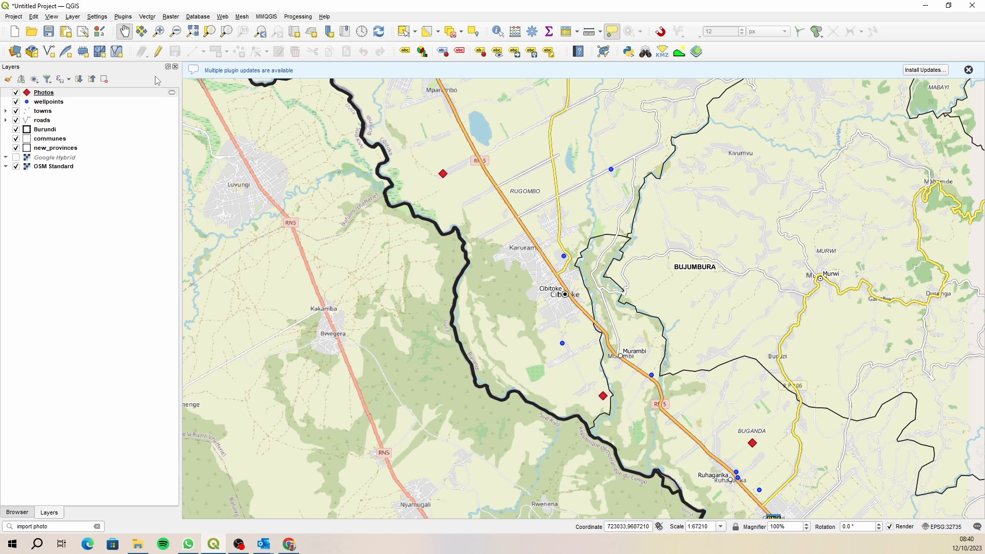
mouse_move(135, 90)
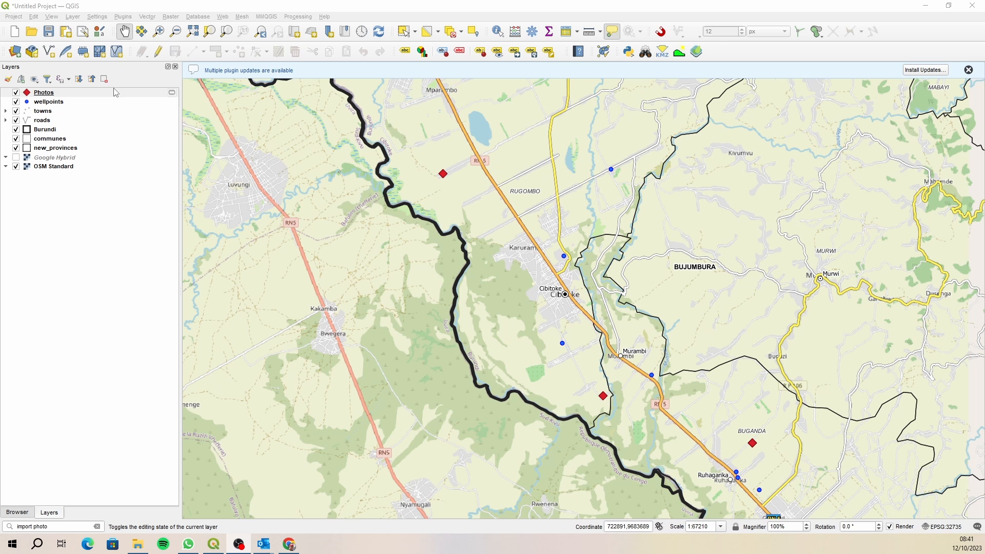
- Open the Photos layer attribute form showing the first pump photo's filename, coordinates and timestamp
left_click(43, 92)
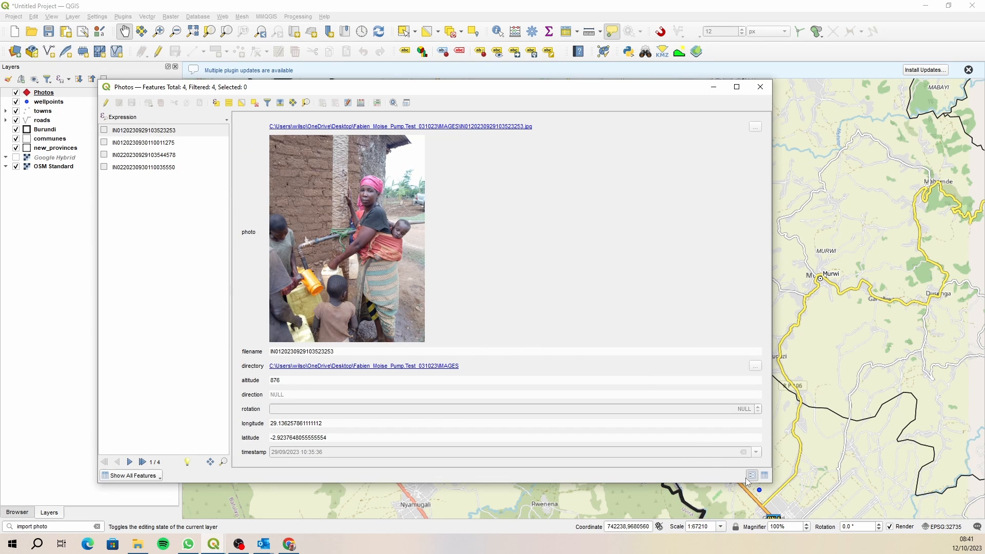
- Toggle table and form views, view the second photo record, then return to the map
left_click(752, 475)
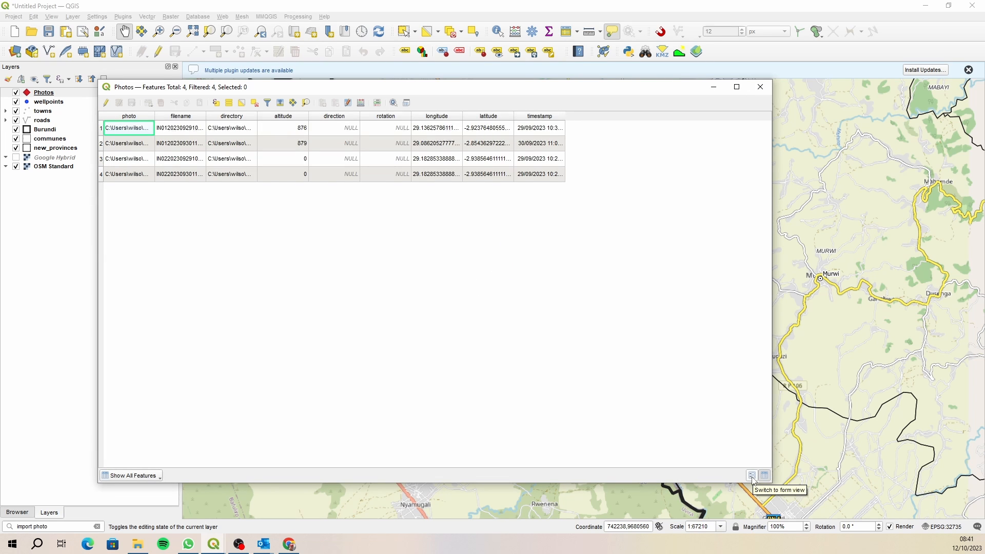
left_click(764, 475)
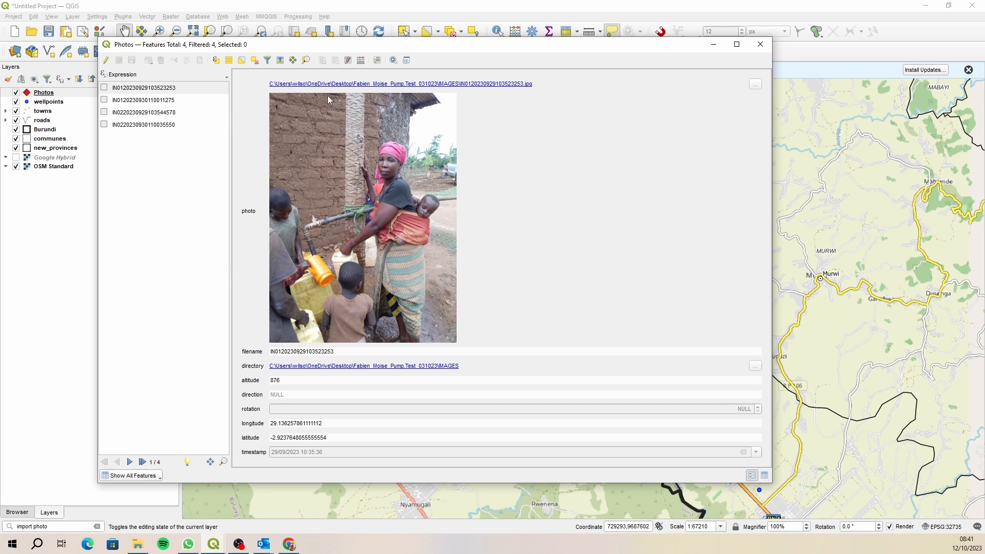
mouse_move(336, 203)
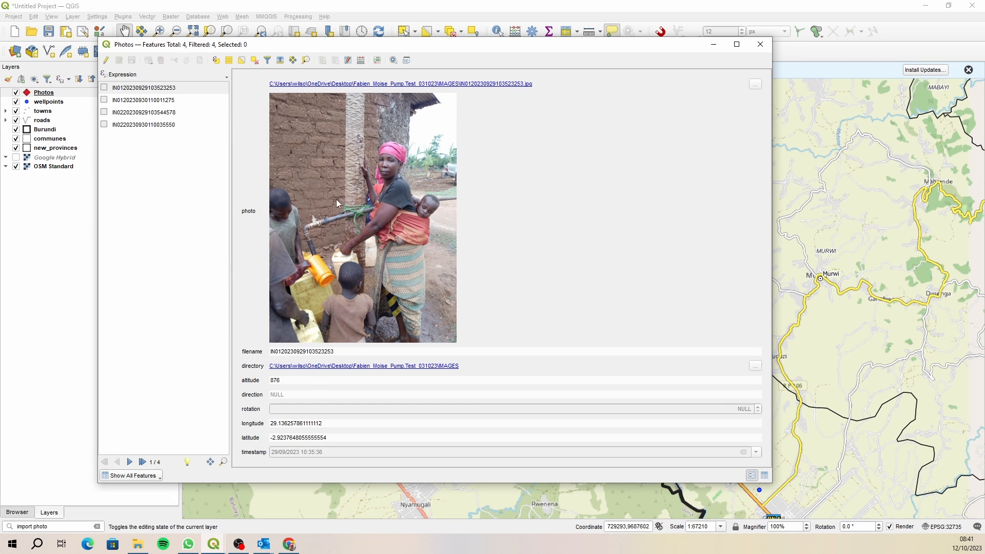
left_click(143, 100)
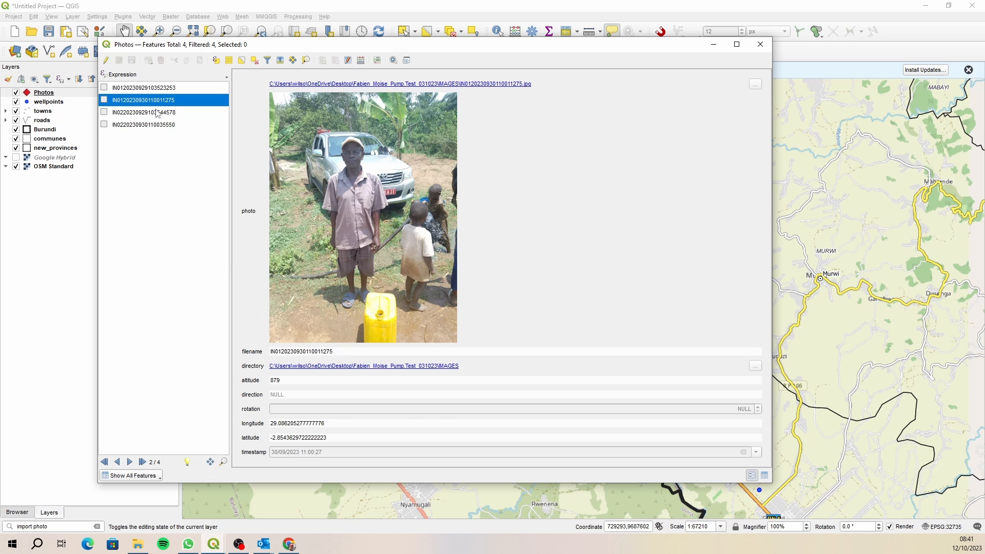
left_click(760, 44)
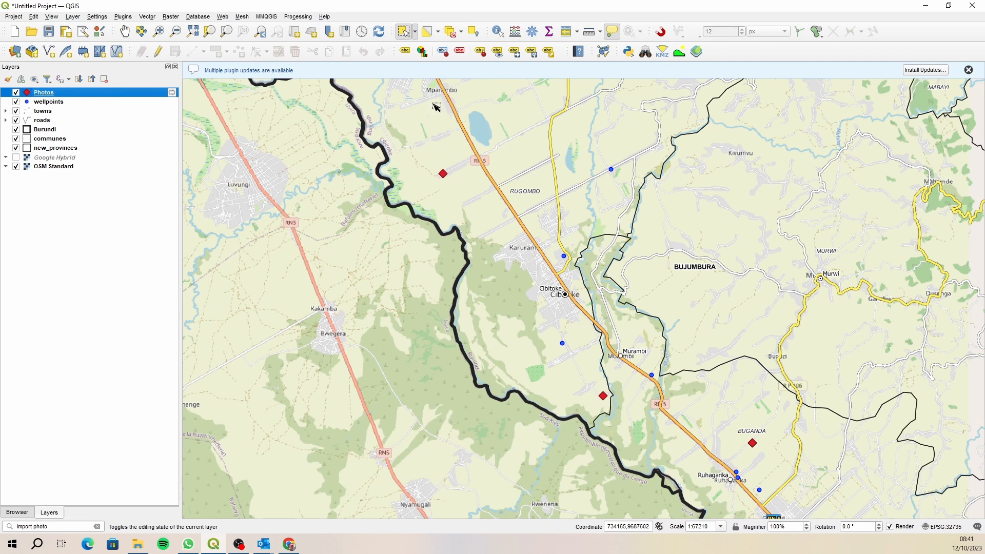
- Select red diamond points, including those near Murambi and Buganda, then clear the selection
left_click(442, 173)
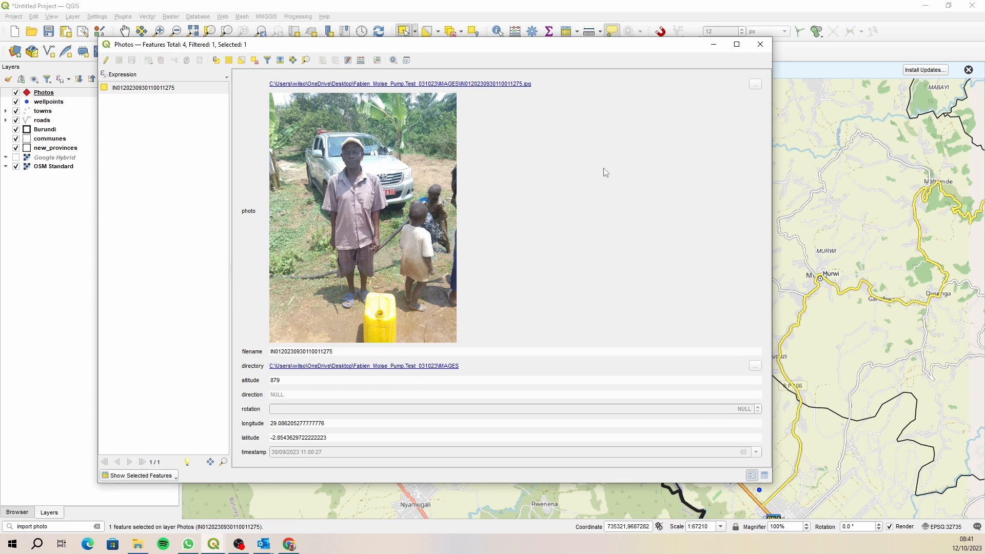
mouse_move(771, 482)
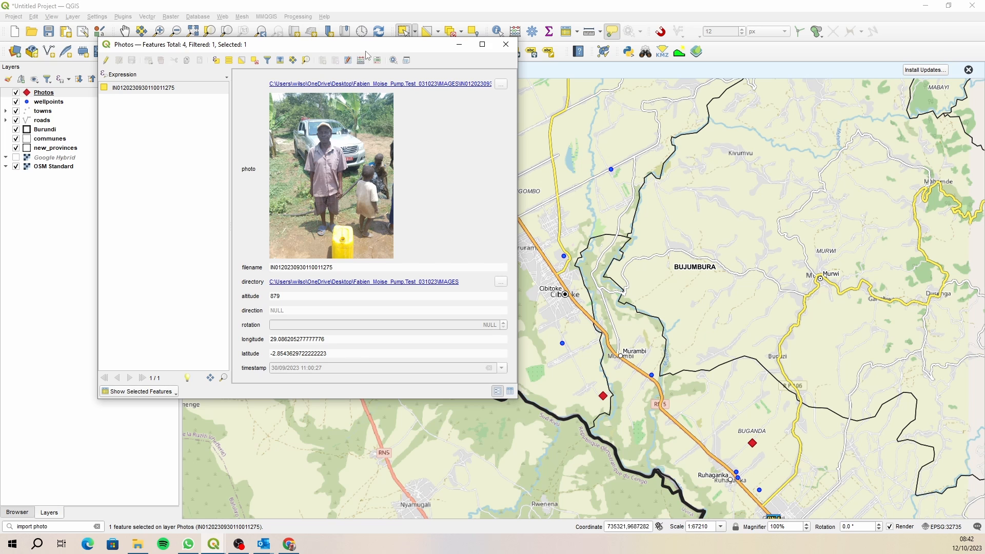
left_click(504, 44)
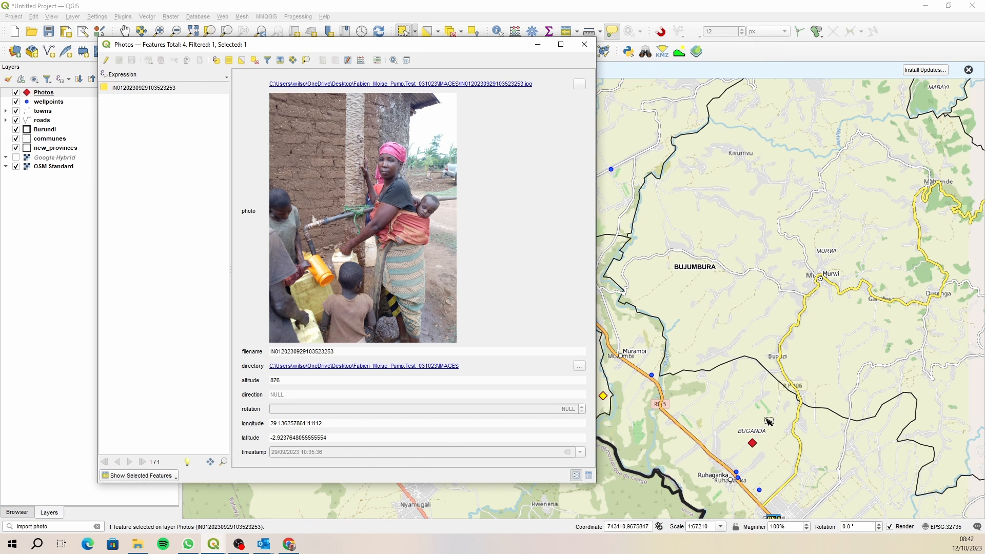
left_click(583, 44)
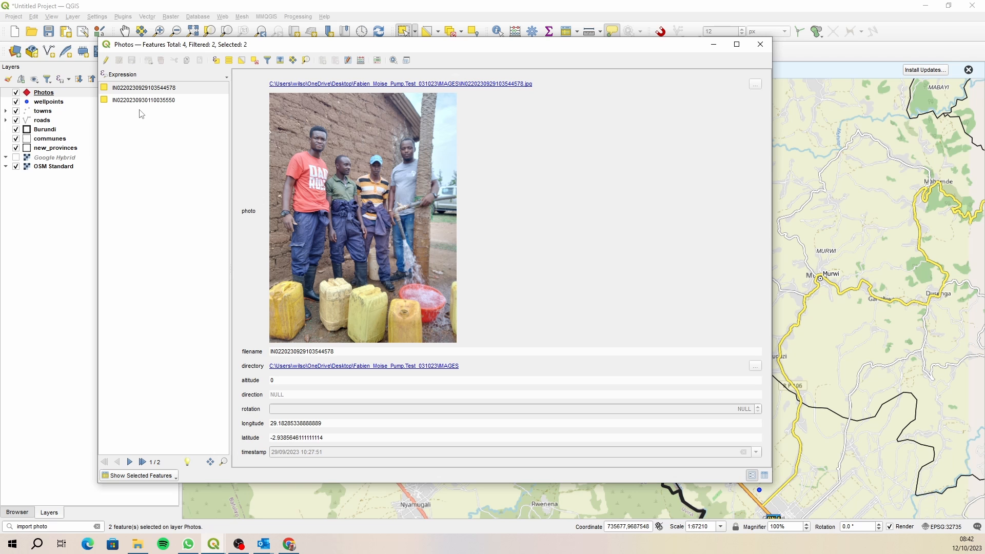
left_click(759, 44)
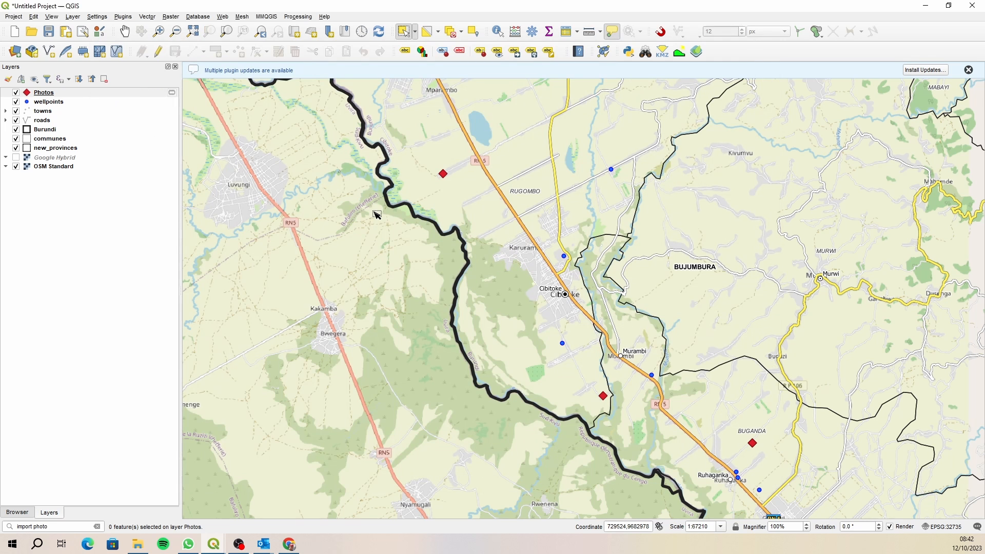